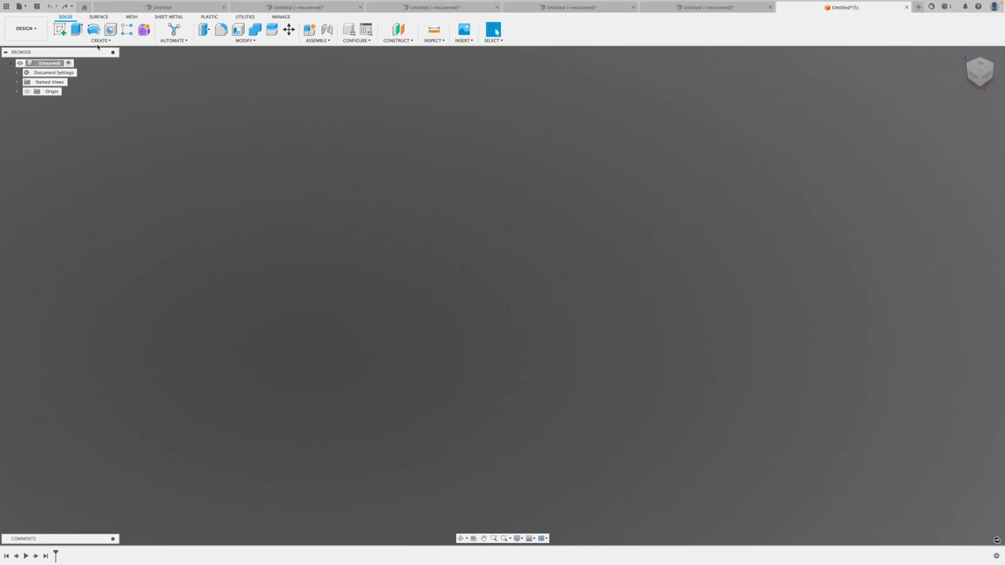
Step: Create a cylinder body (Body1) from a sketched circle with the set height
left_click(100, 30)
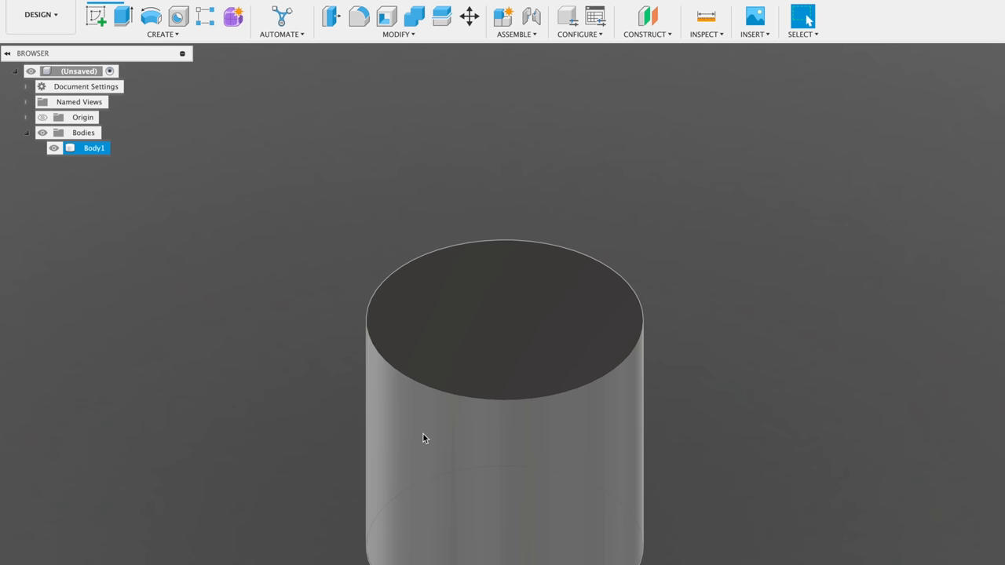
left_click(502, 318)
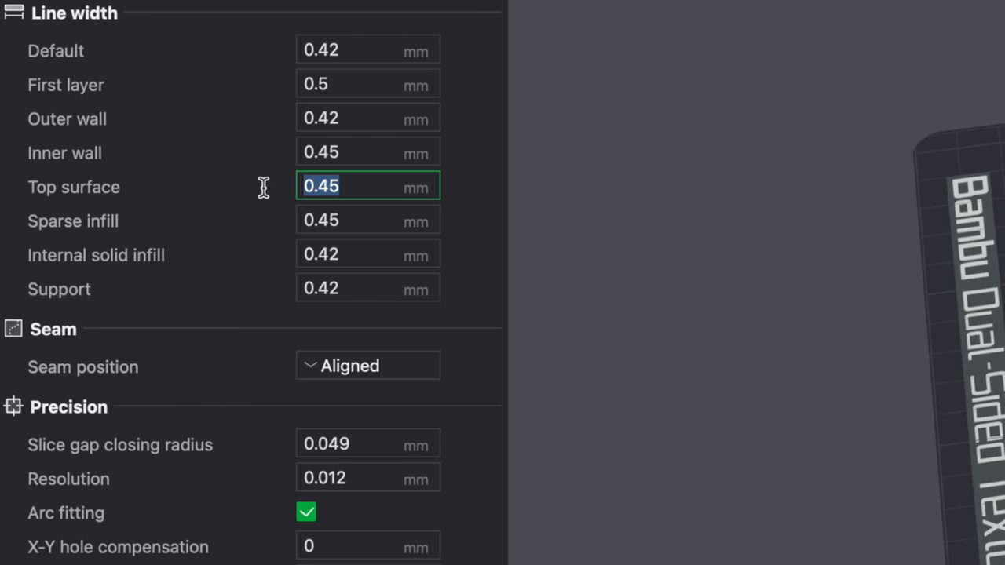
Step: Slice the cylinder on the Textured PEI Plate and view its preview and print estimate
left_click(368, 253)
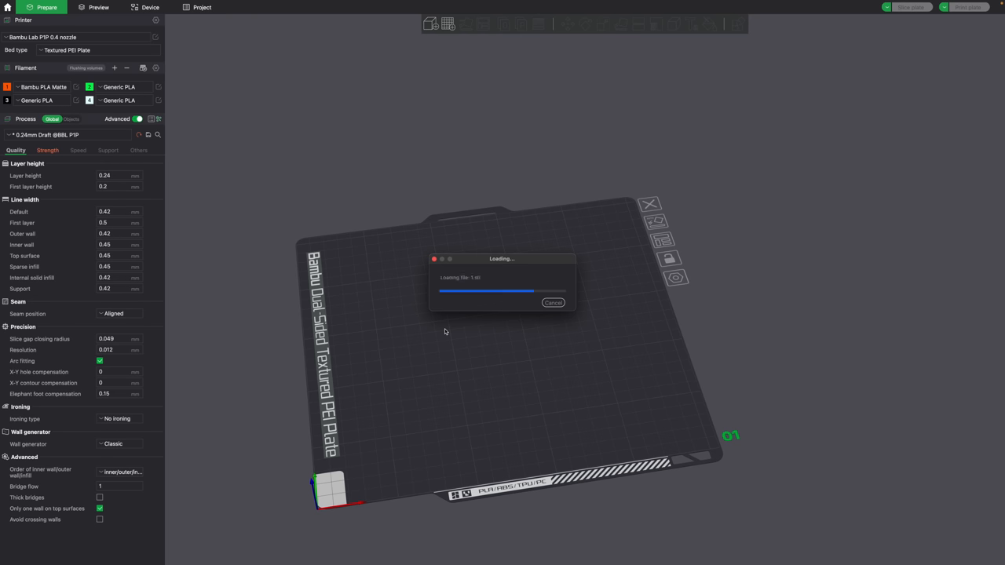
left_click(98, 7)
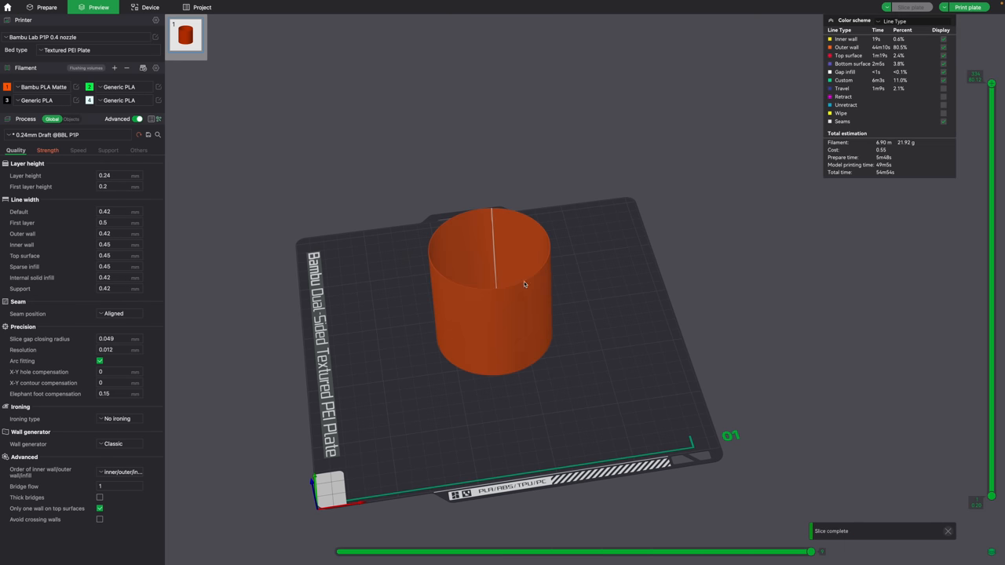
scroll("down", 3)
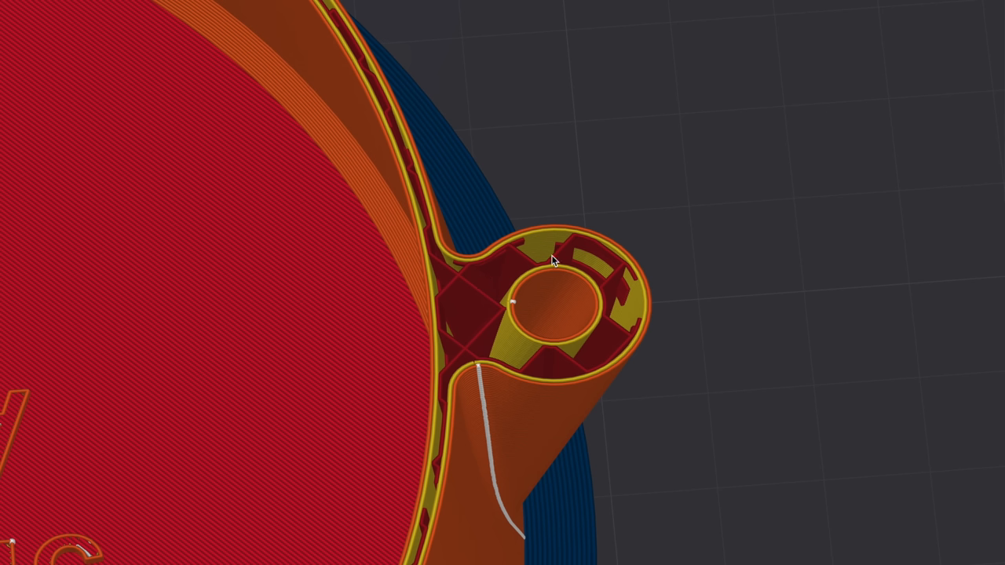
mouse_move(509, 375)
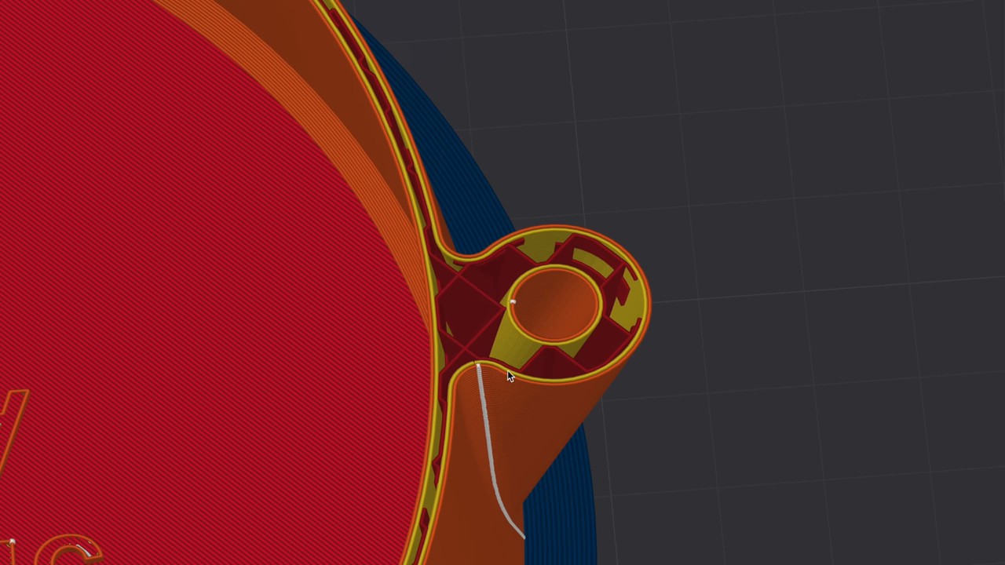
mouse_move(606, 390)
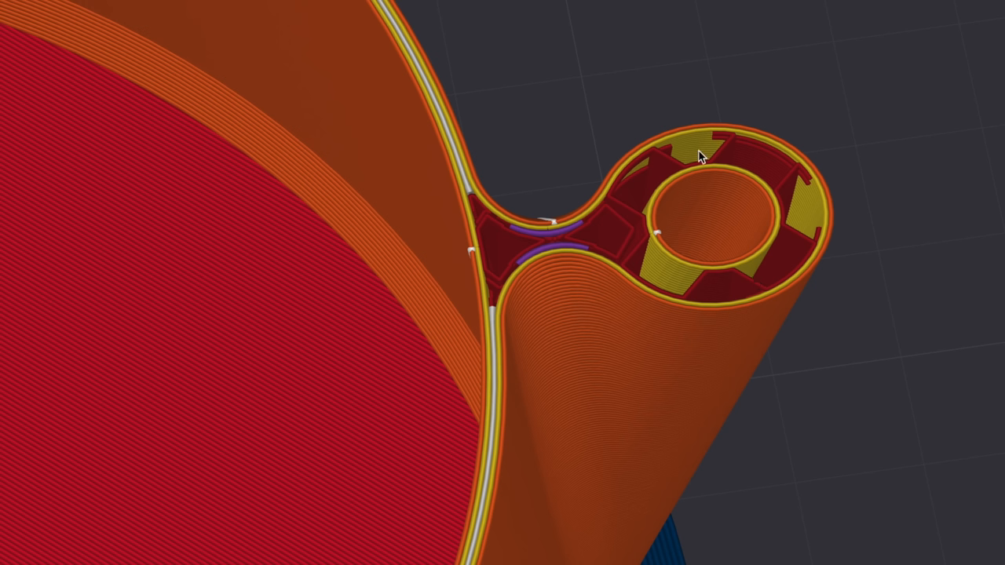
mouse_move(704, 167)
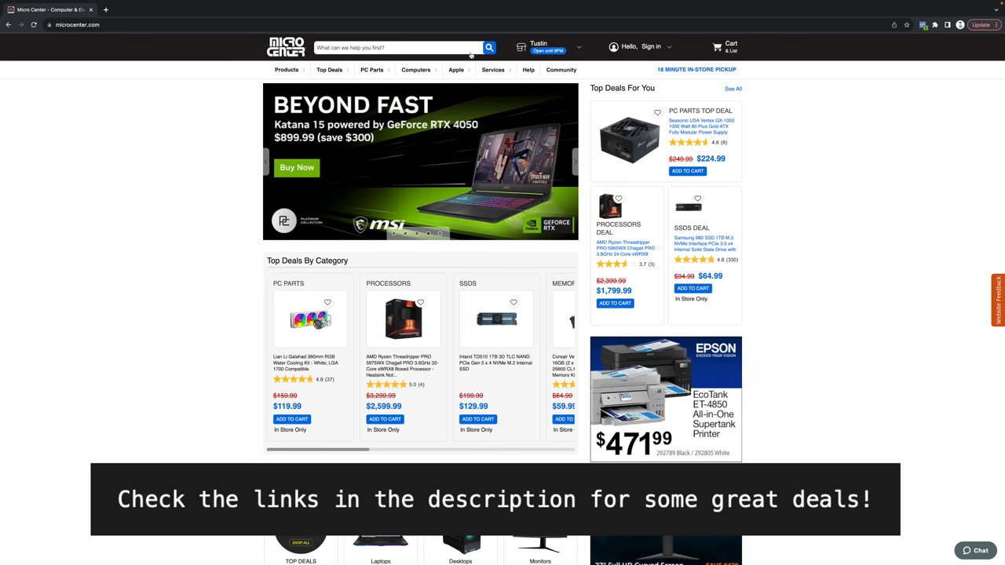
mouse_move(248, 228)
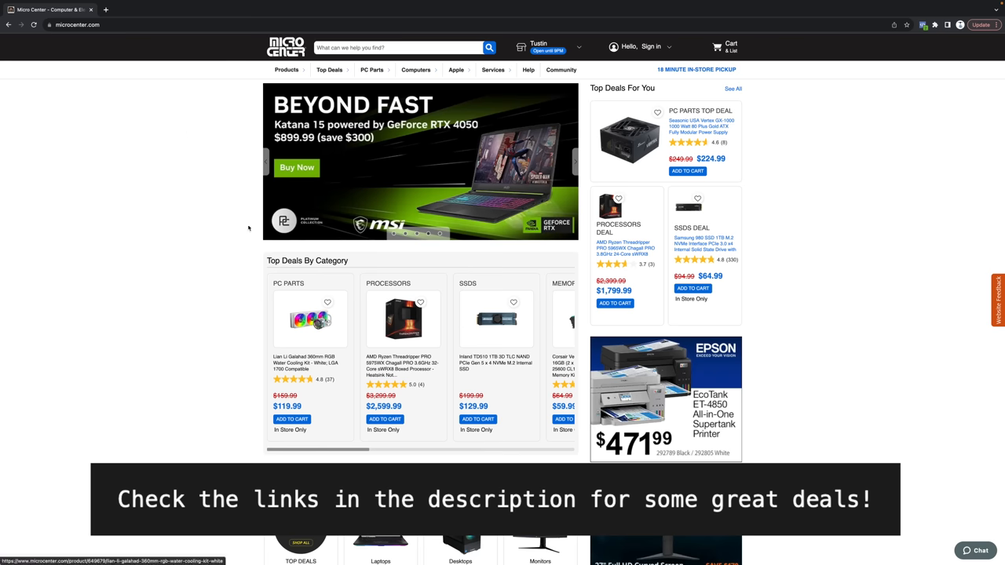
Step: Highlight the microcenter.com address in the browser's address bar
left_click(77, 24)
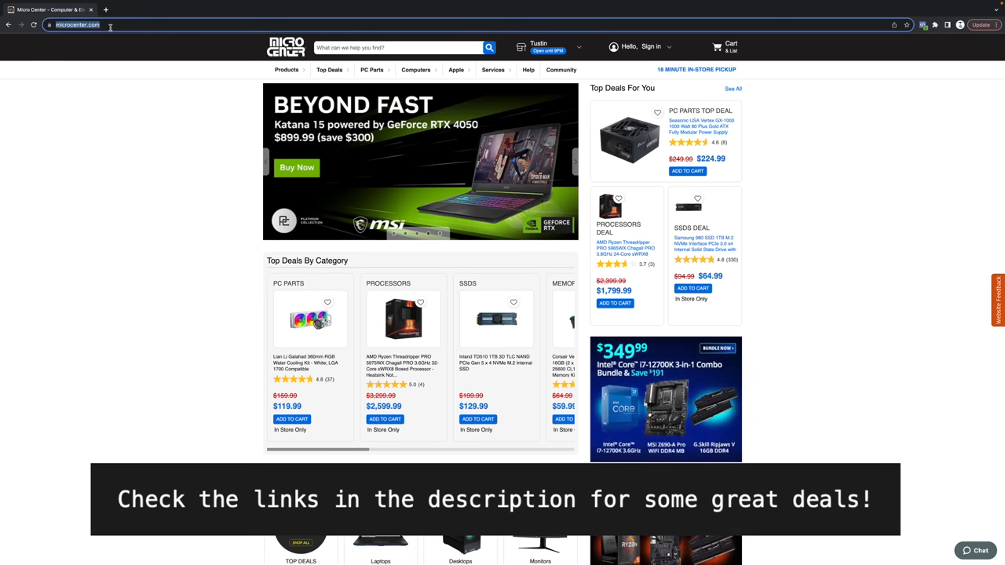